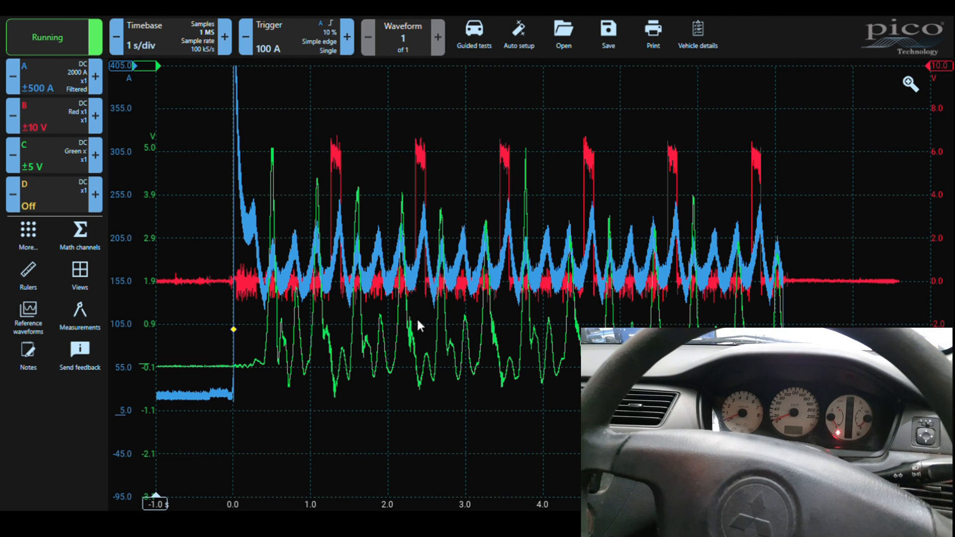
Step: Stop the running capture so the cranking waveforms stay frozen on screen
left_click(54, 37)
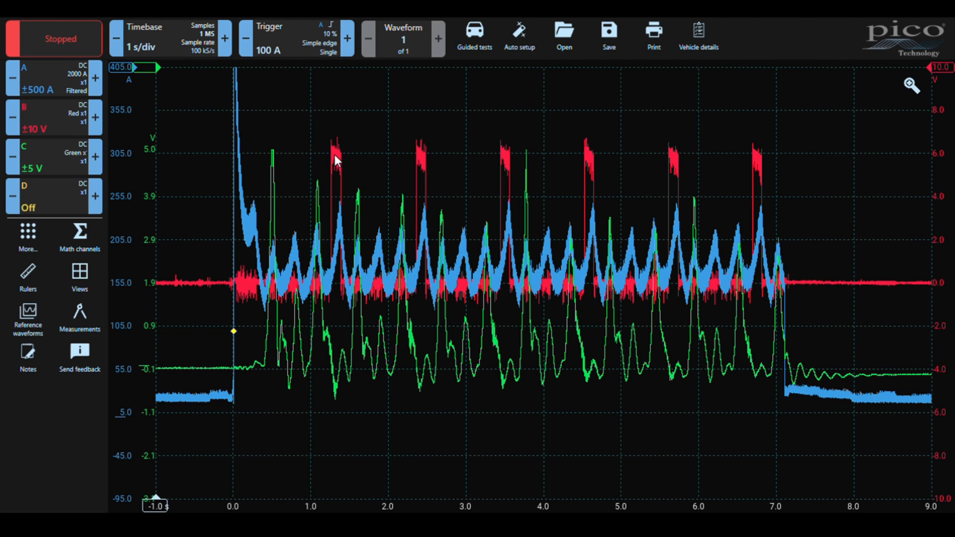
mouse_move(378, 164)
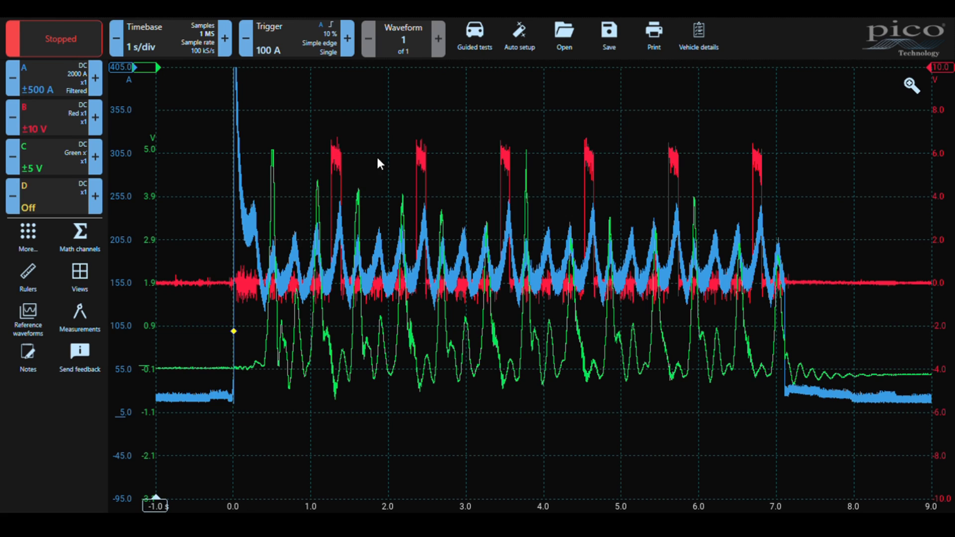
mouse_move(792, 193)
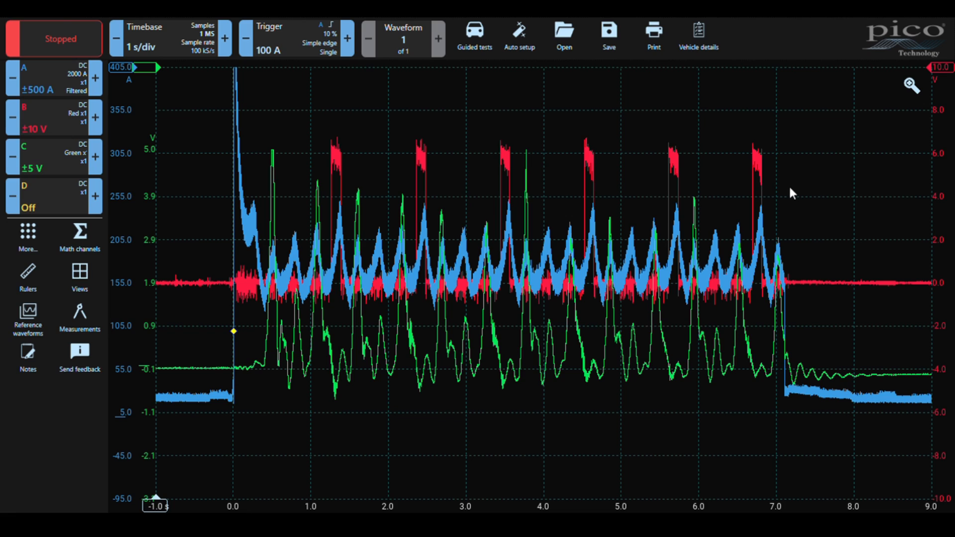
mouse_move(866, 156)
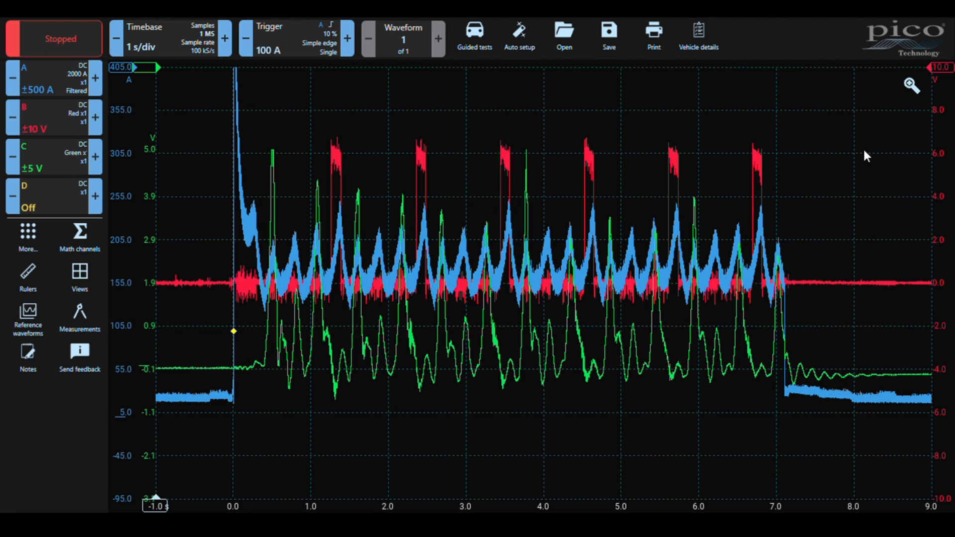
mouse_move(826, 75)
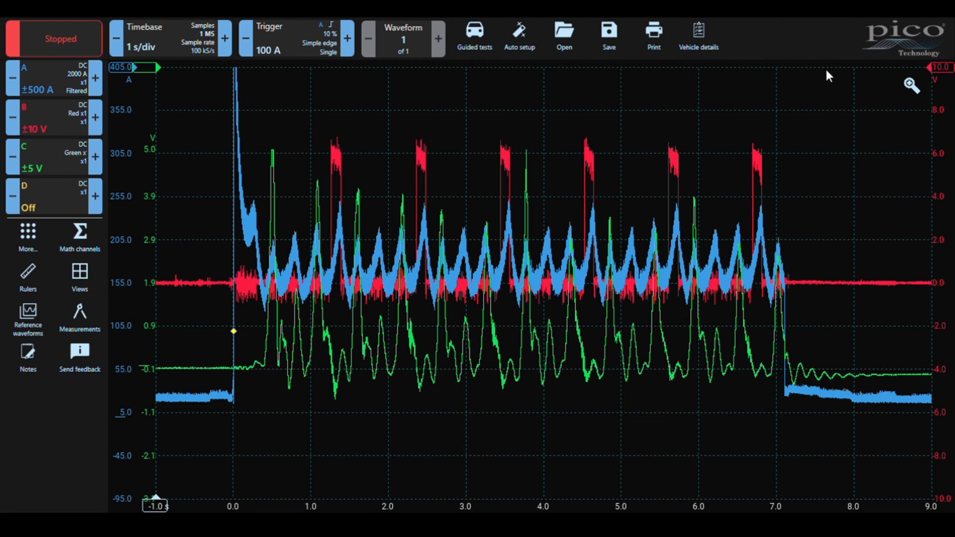
Step: Zoom into one firing cycle spanning about 3.2–4.9 s and collapse the zoom overview
left_click(913, 85)
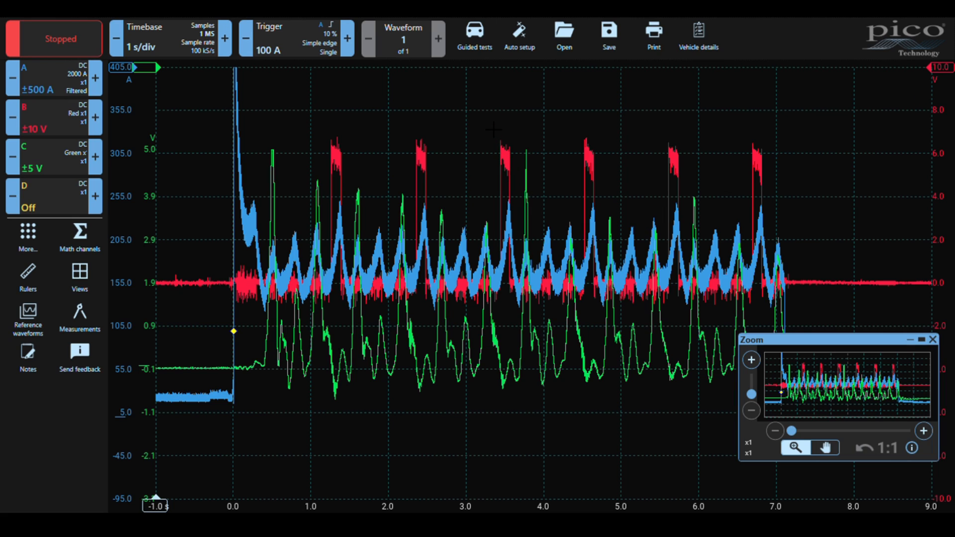
left_click_drag(481, 118, 618, 350)
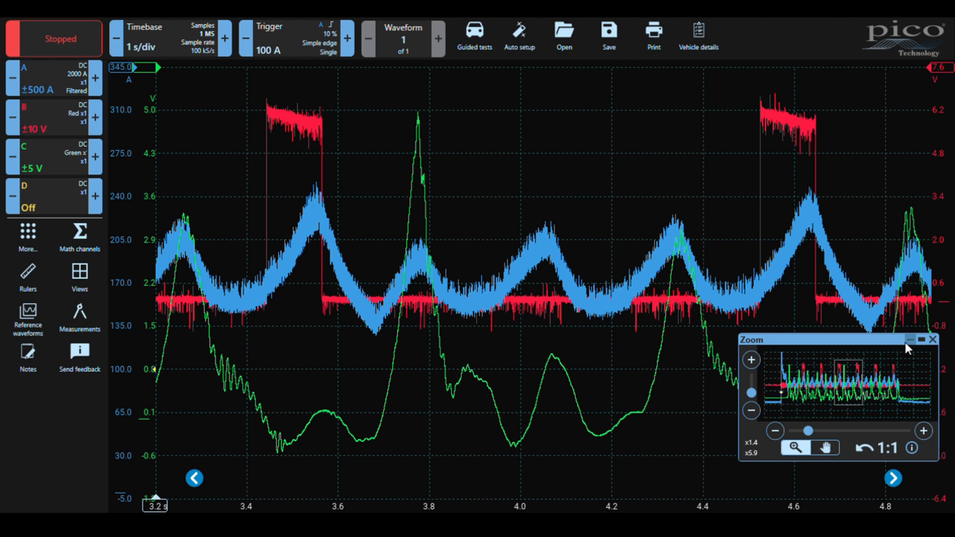
left_click(909, 340)
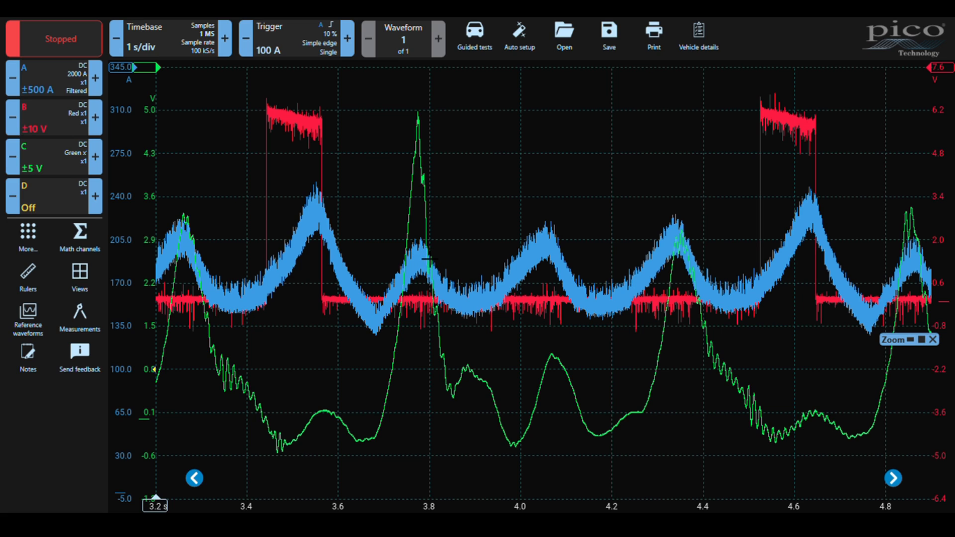
mouse_move(548, 241)
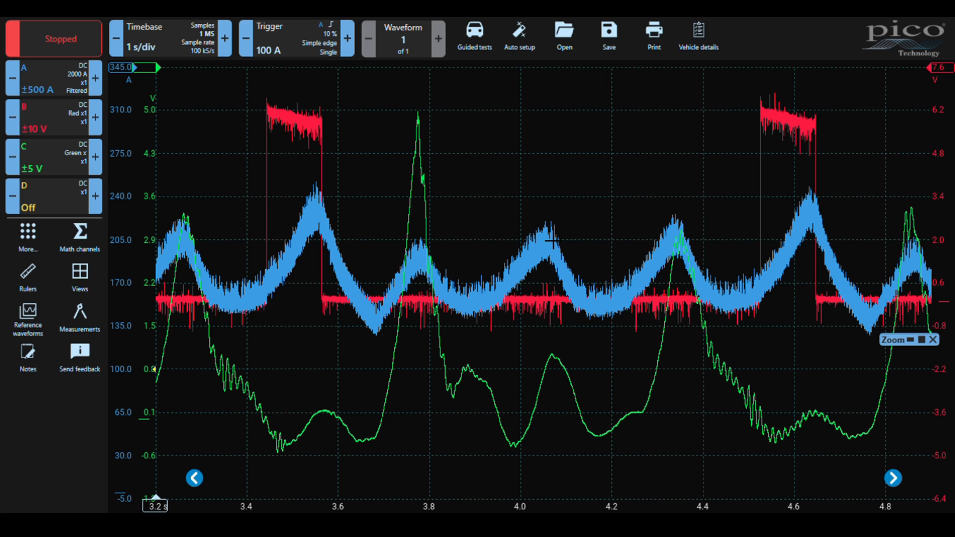
mouse_move(555, 255)
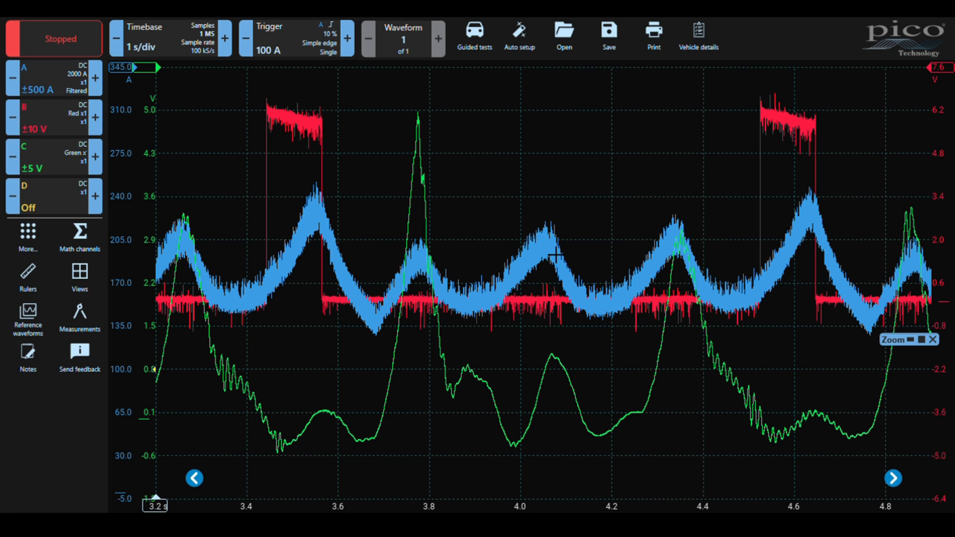
mouse_move(508, 269)
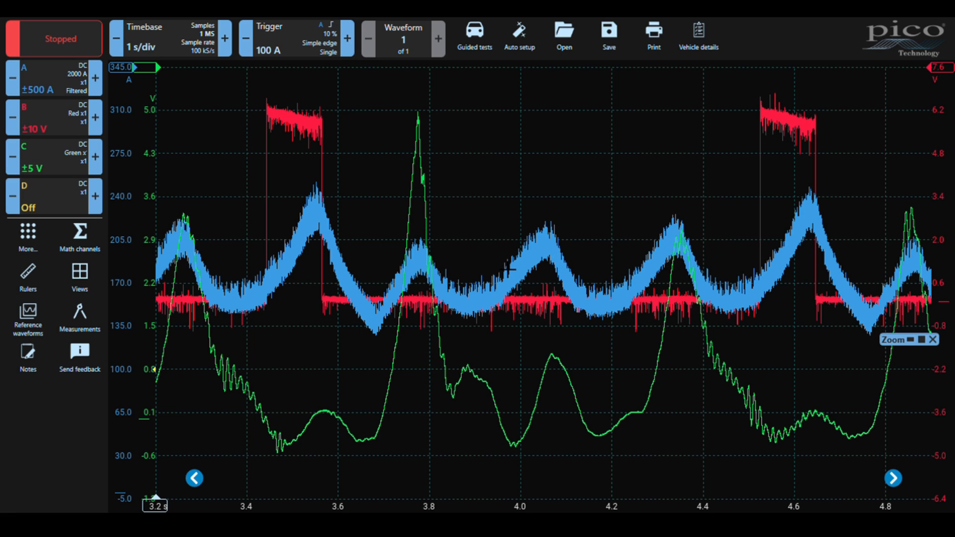
mouse_move(347, 436)
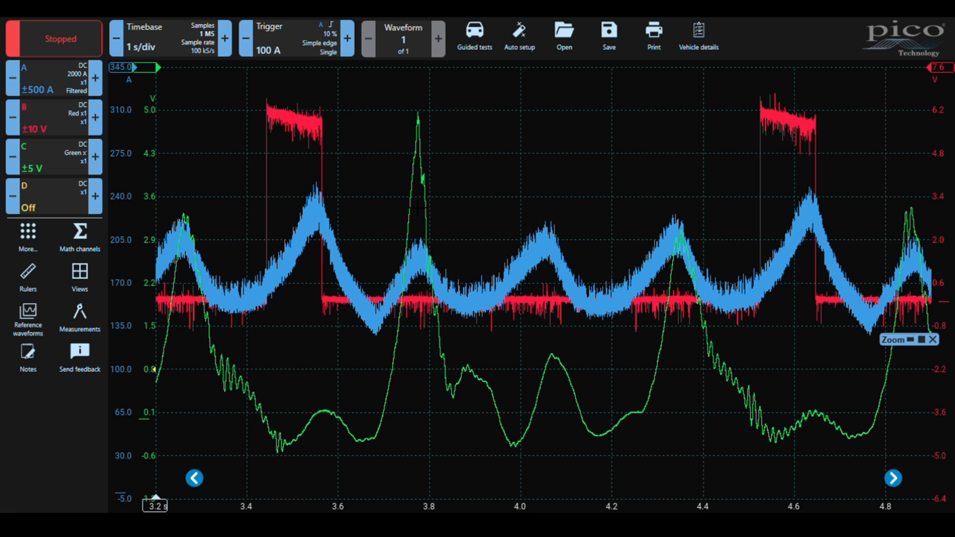
mouse_move(478, 363)
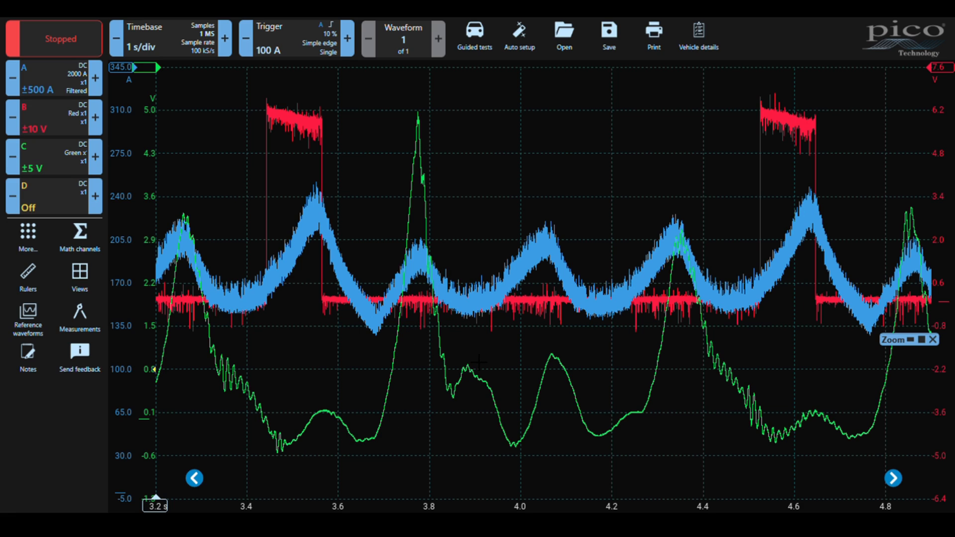
mouse_move(554, 389)
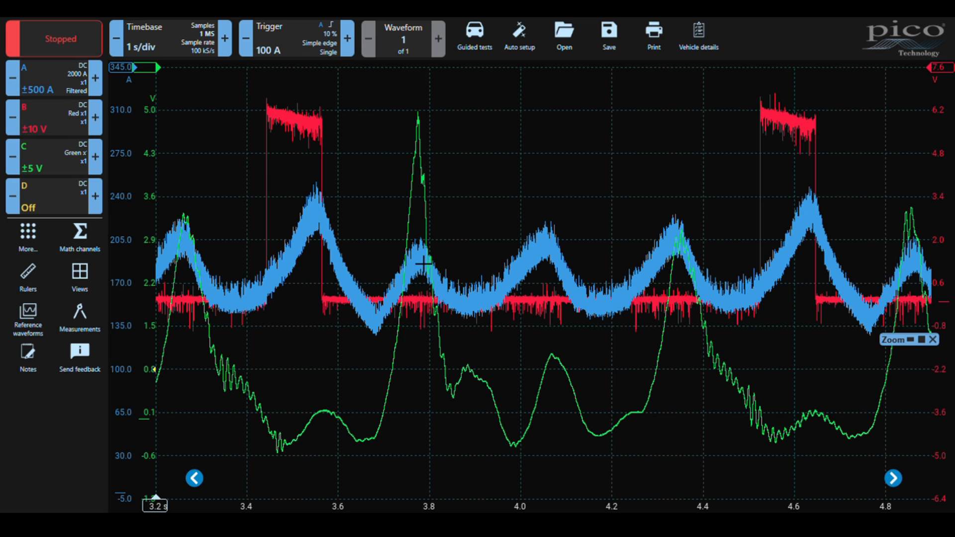
mouse_move(693, 235)
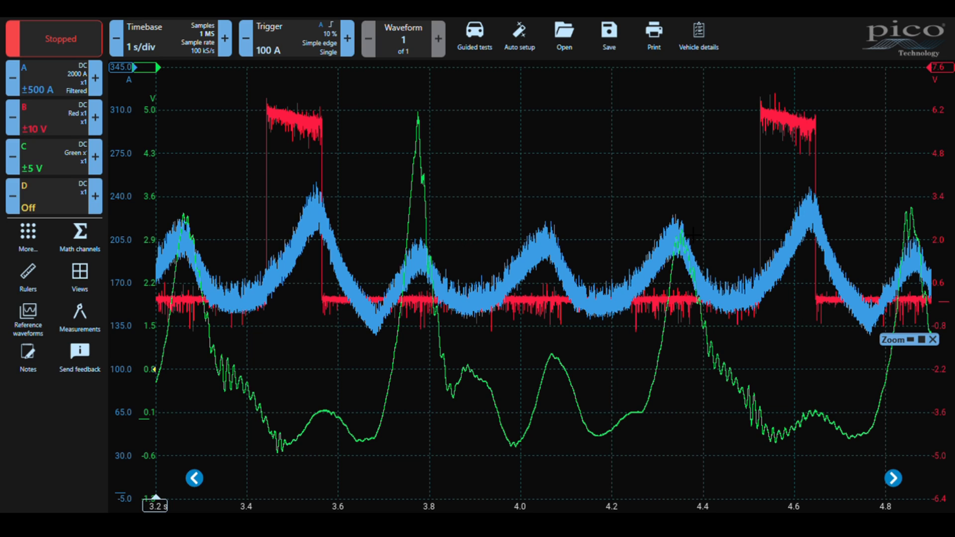
mouse_move(681, 252)
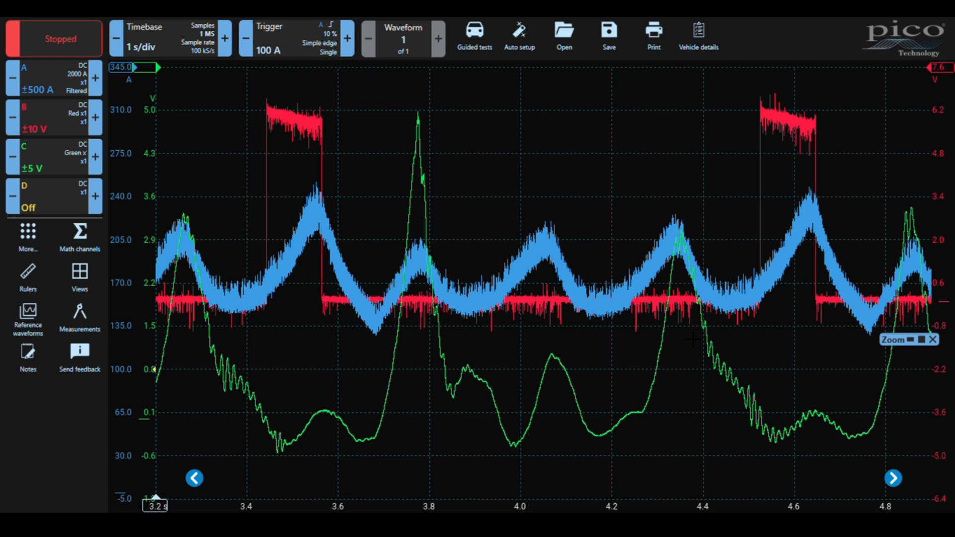
mouse_move(708, 373)
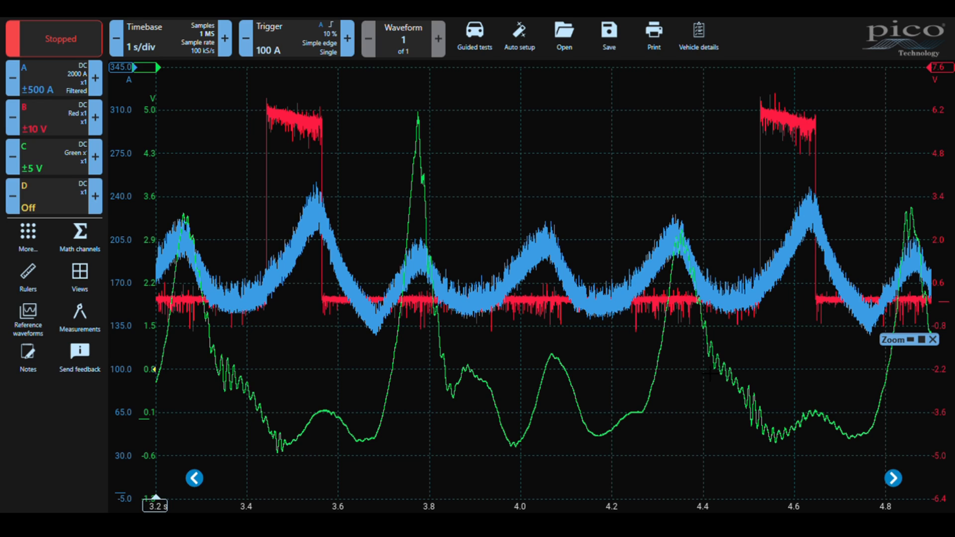